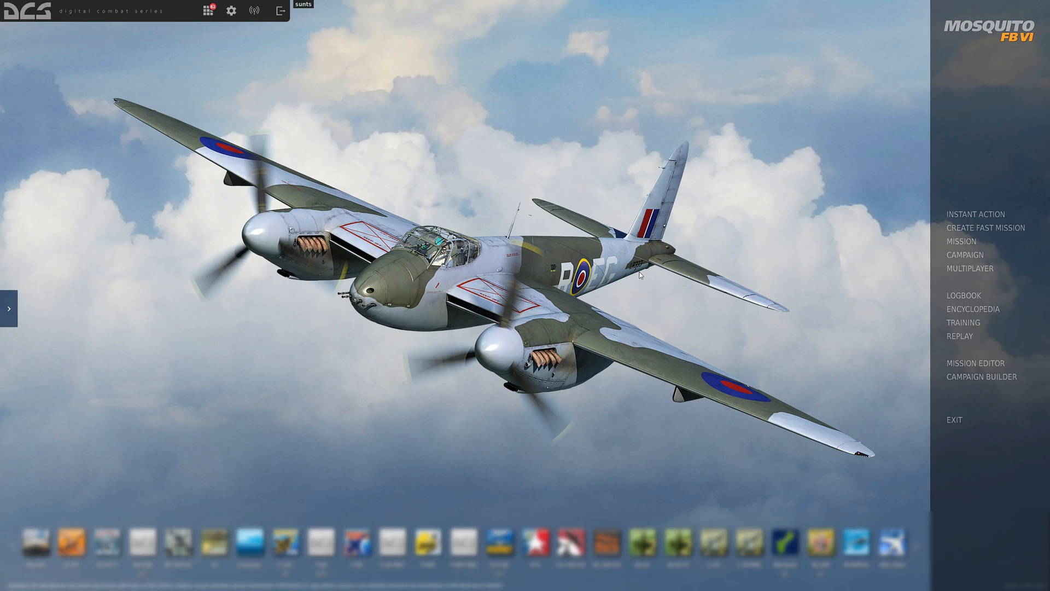
mouse_move(962, 241)
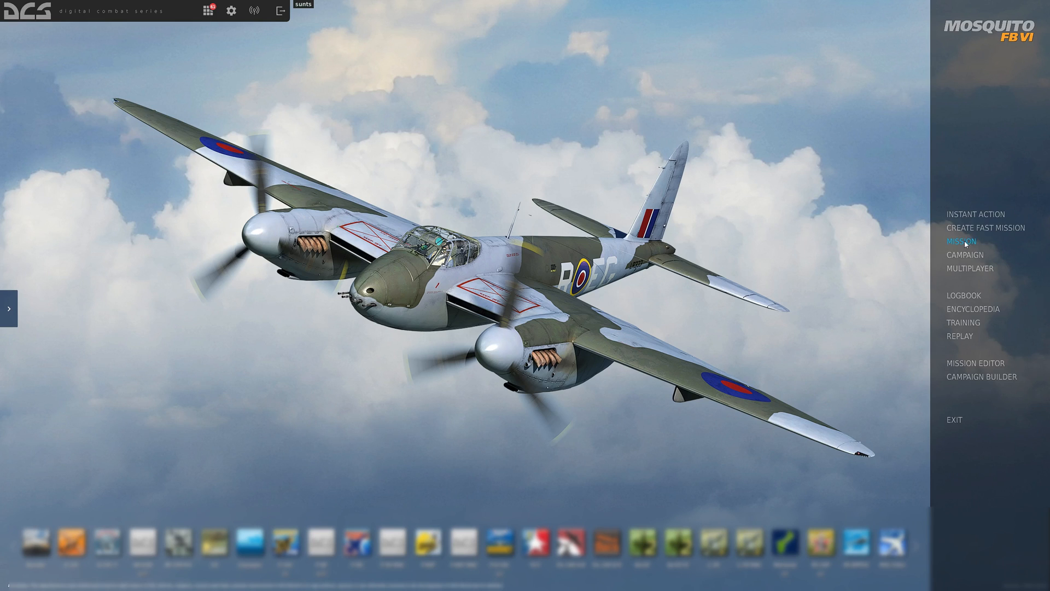
Select the Spitfire LF Mk. IX mission Daylight Dreifinger - Scramble from the single missions list.
left_click(963, 241)
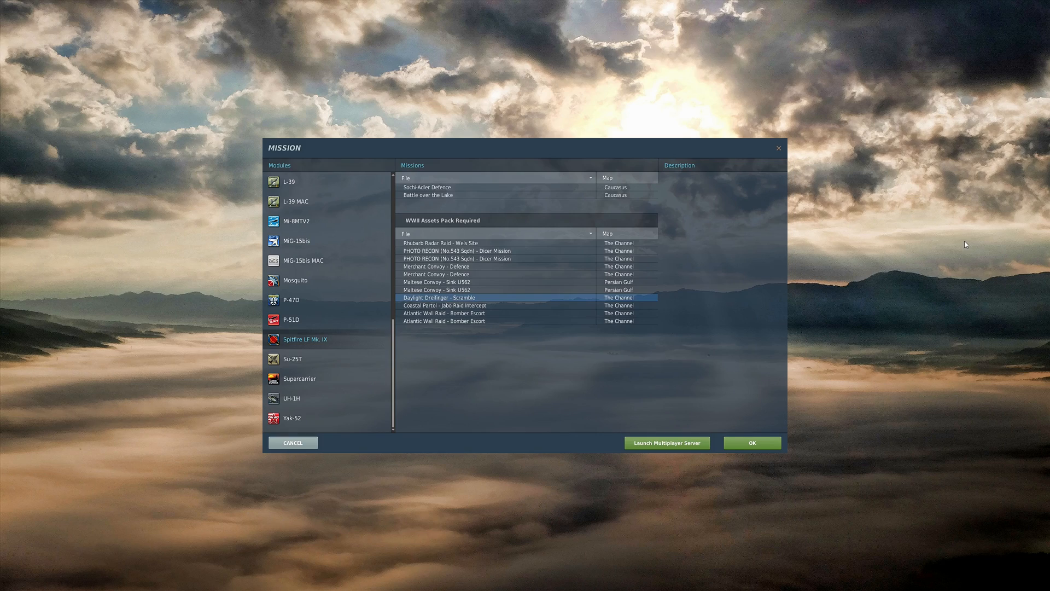
mouse_move(301, 343)
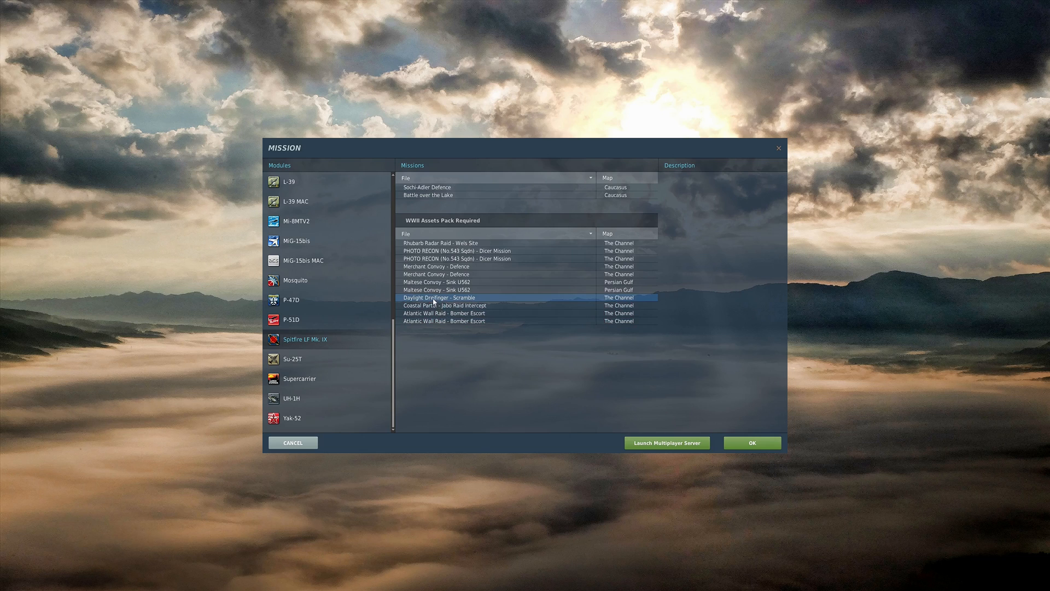
left_click(440, 298)
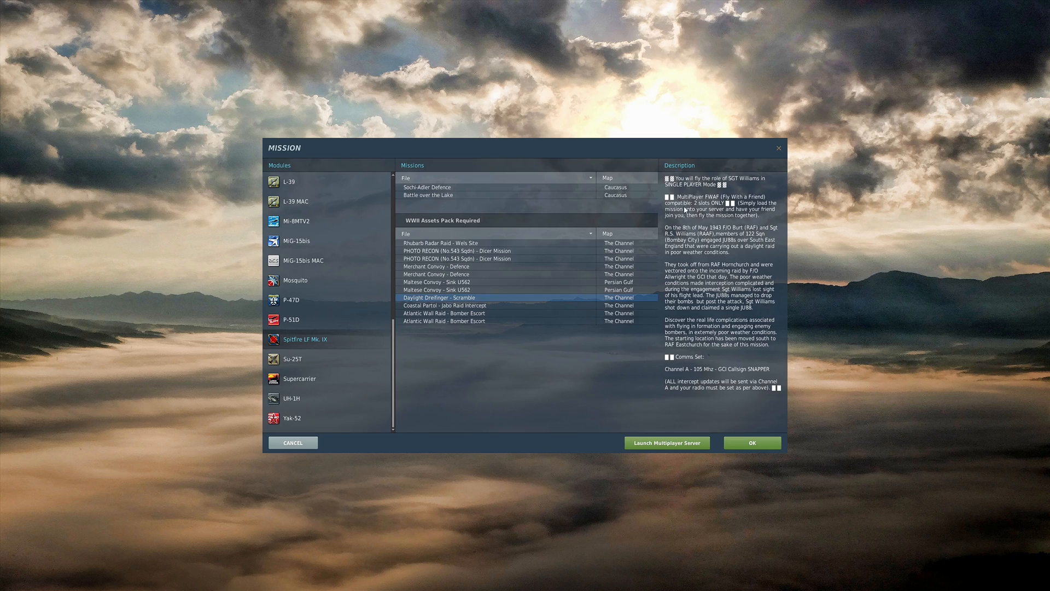
mouse_move(626, 433)
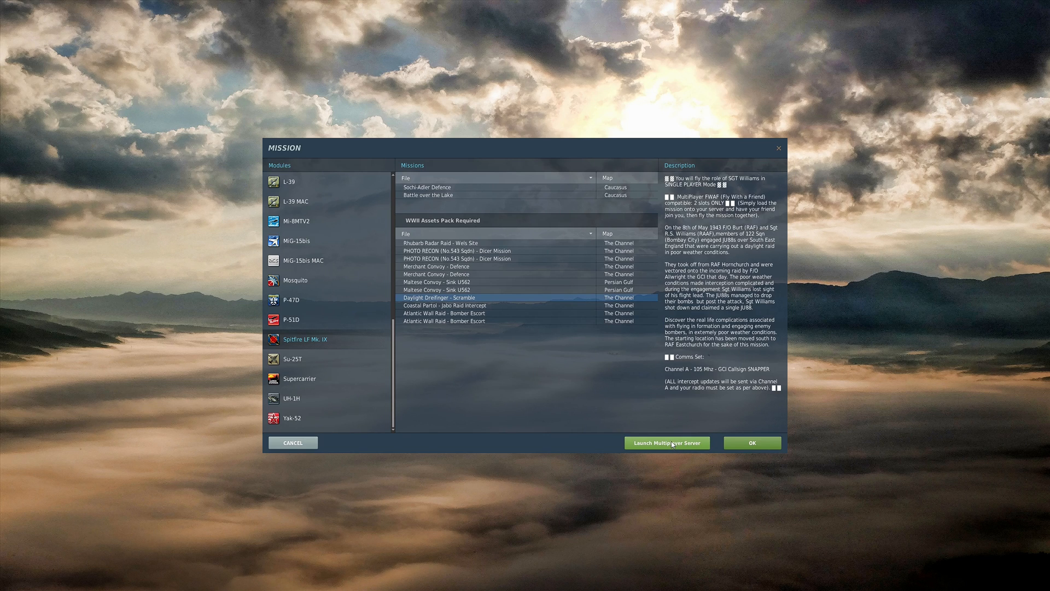
Host Daylight Dreifinger - Scramble via Launch Multiplayer Server.
left_click(666, 442)
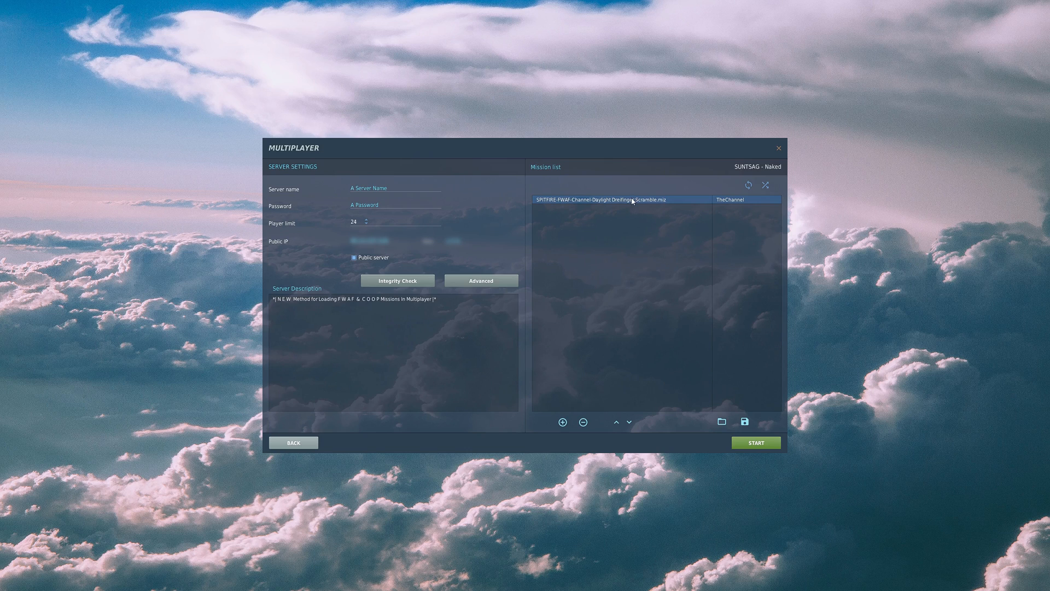
mouse_move(635, 275)
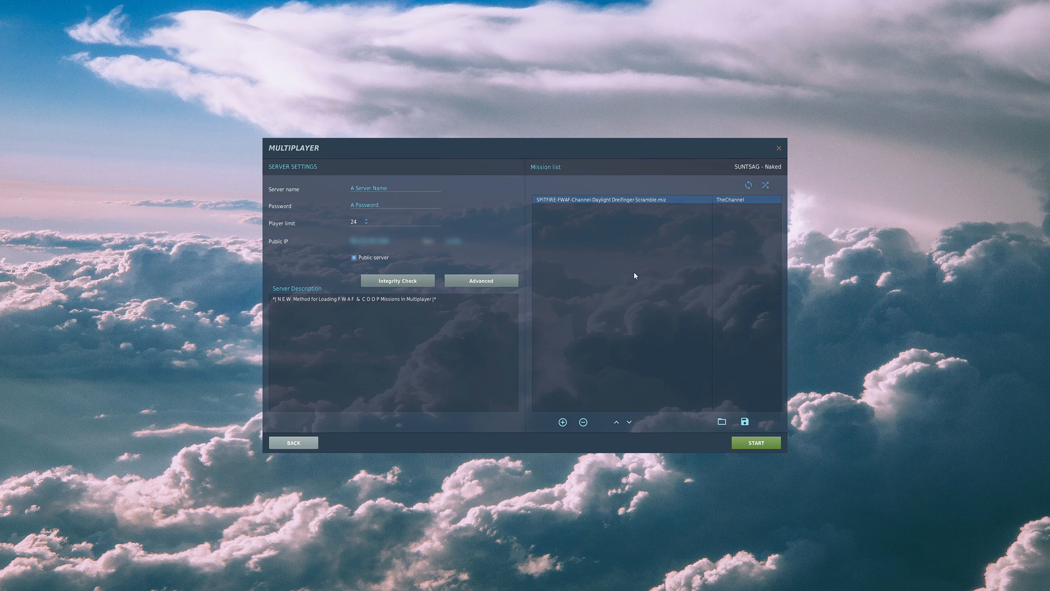
mouse_move(788, 449)
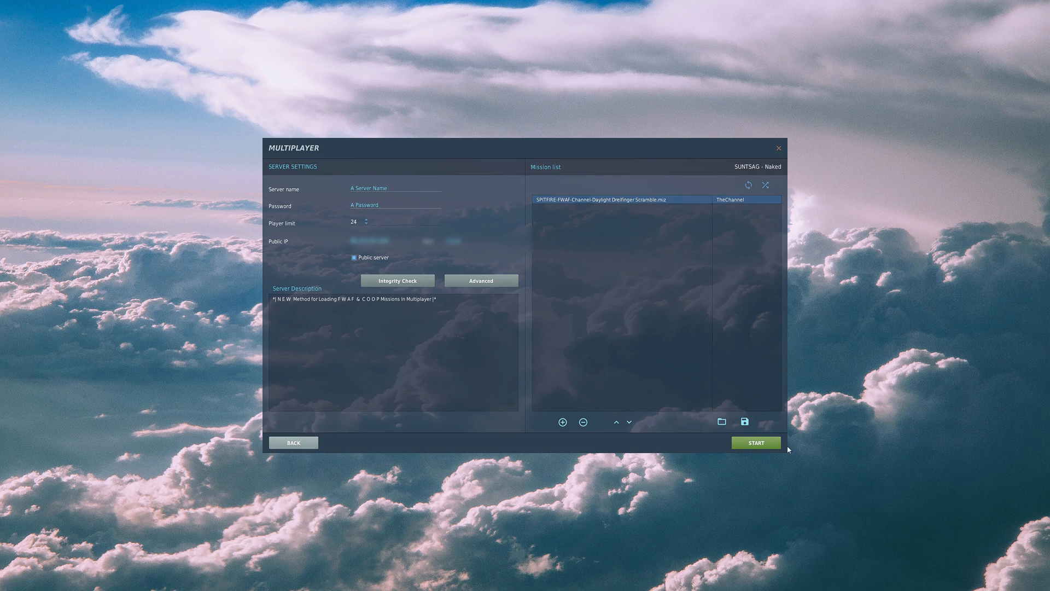
Start the server and take the blue coalition F/O Burt FLIGHT LEAD Spitfire slot.
left_click(756, 442)
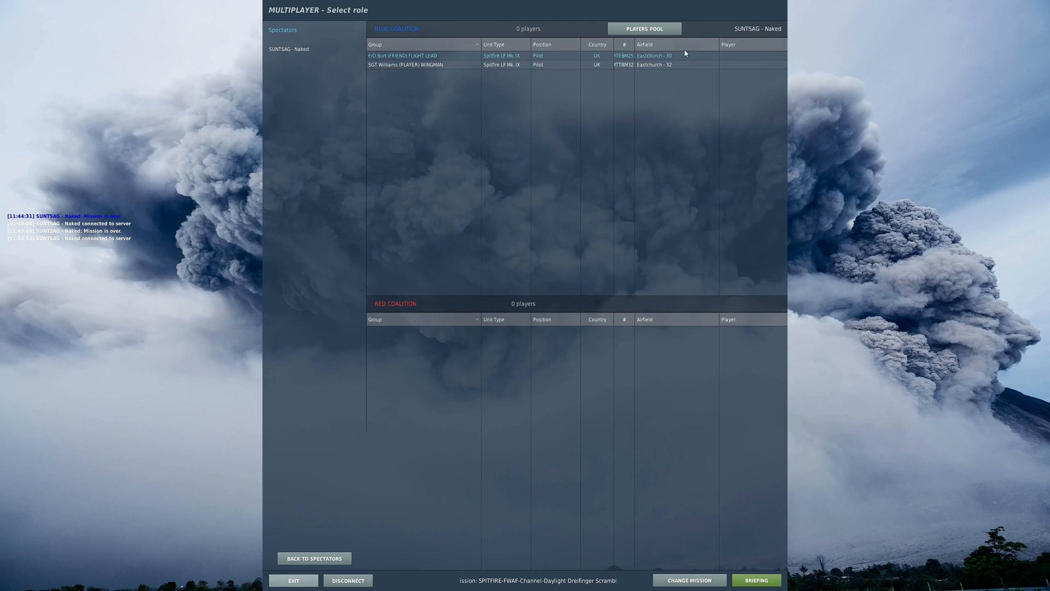
mouse_move(748, 59)
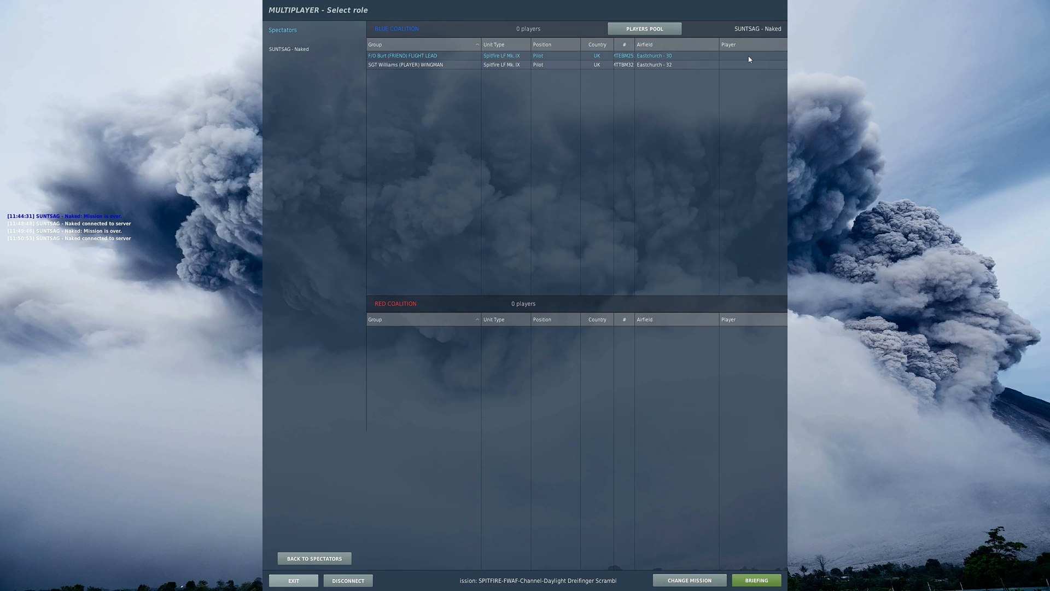
left_click(403, 56)
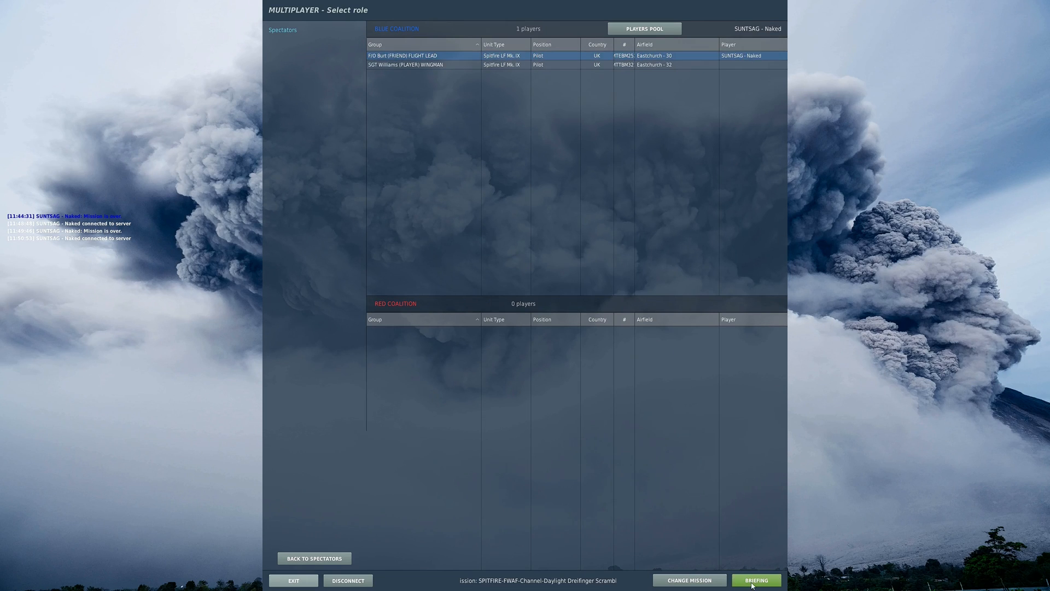
Read through the mission briefing, then commit with FLY.
left_click(756, 580)
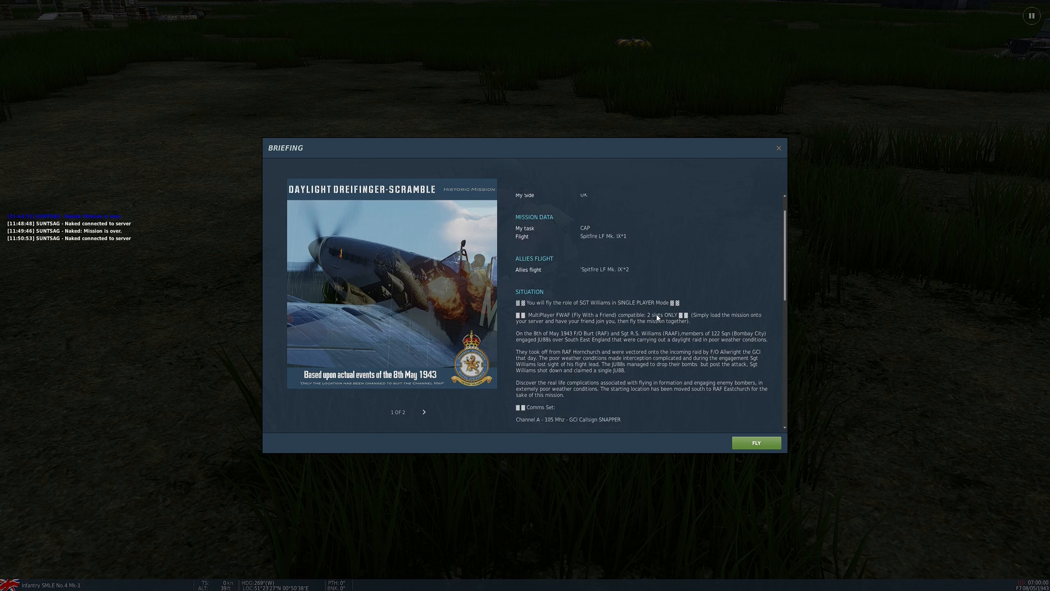
scroll("down", 3)
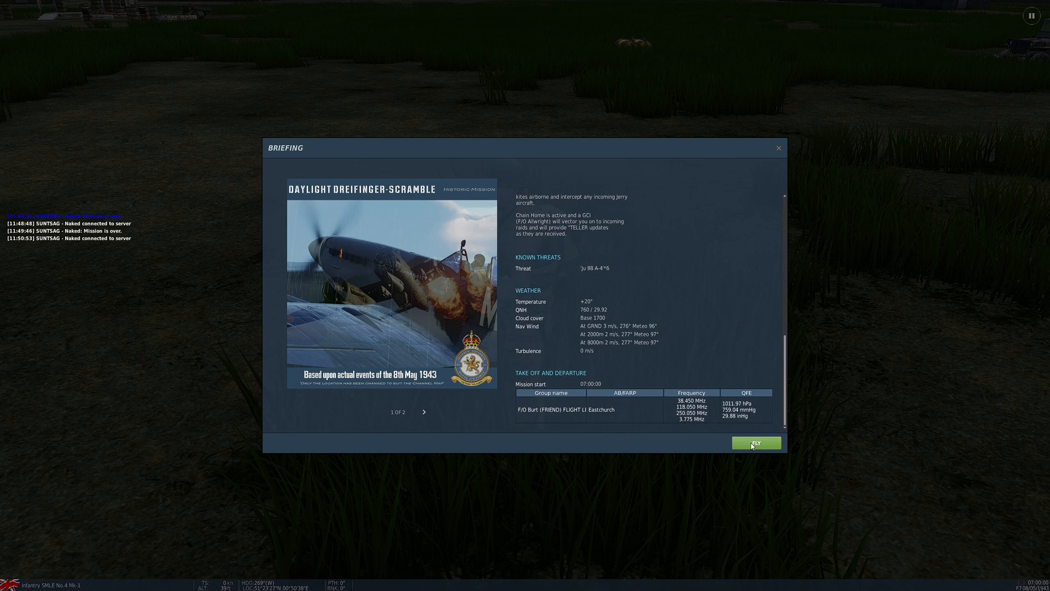
left_click(756, 443)
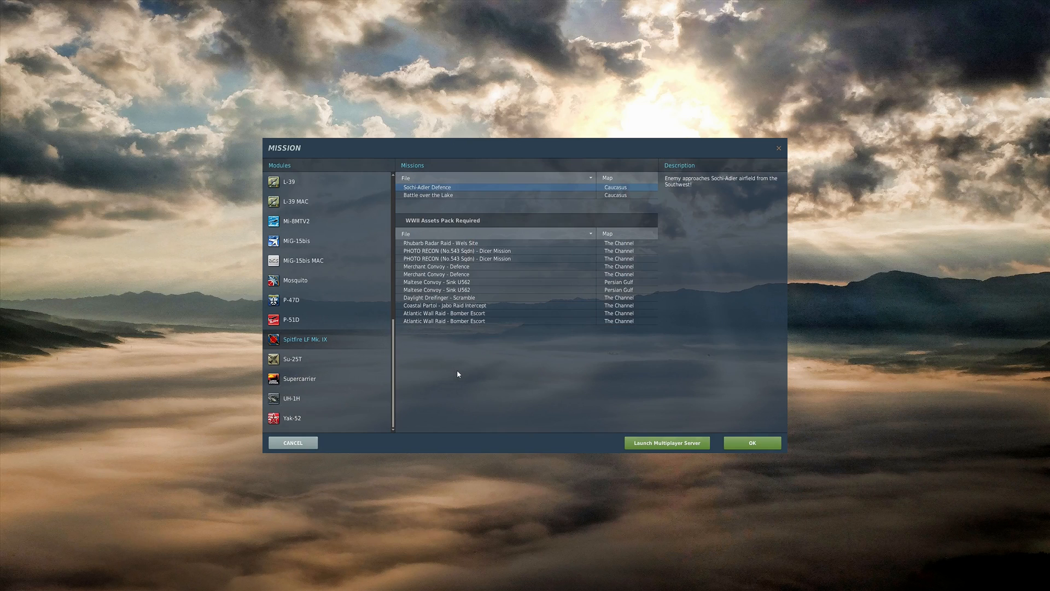
mouse_move(324, 320)
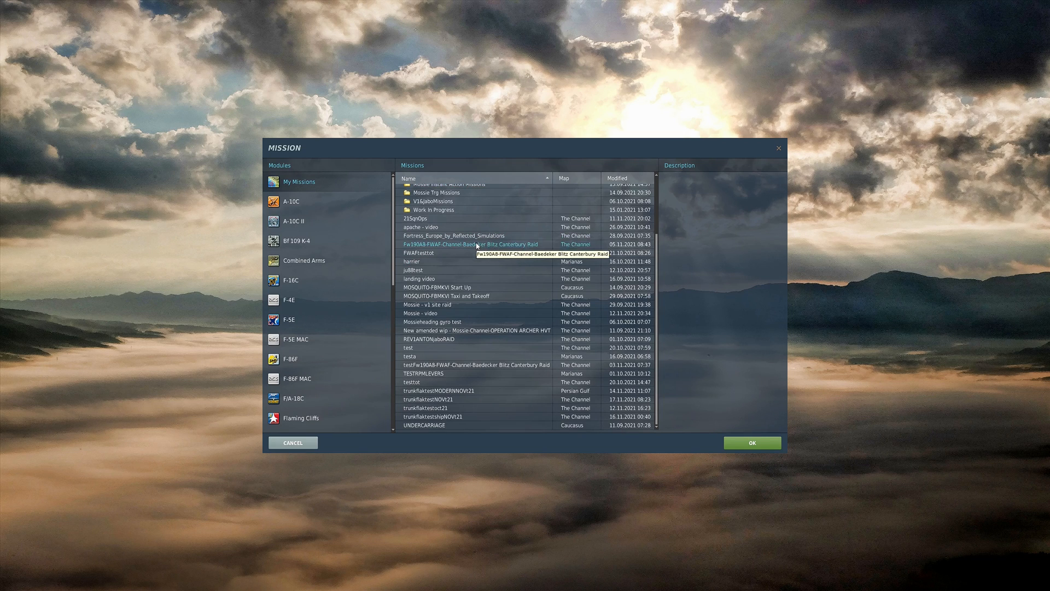
Host the Fw190A8 Baedeker Blitz Canterbury Raid mission as a server and start into the cockpit.
left_click(469, 244)
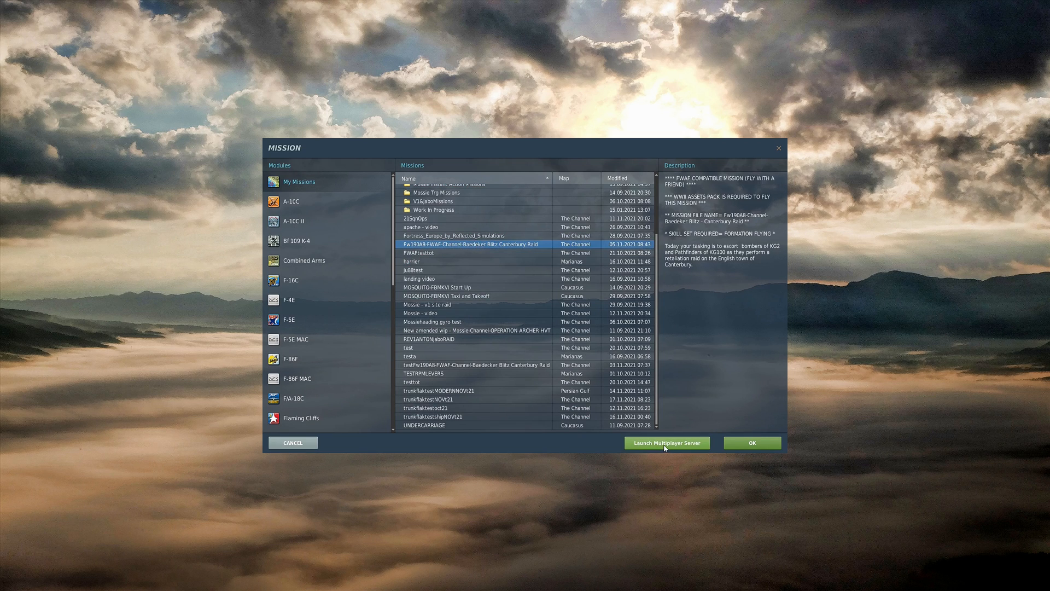
left_click(666, 442)
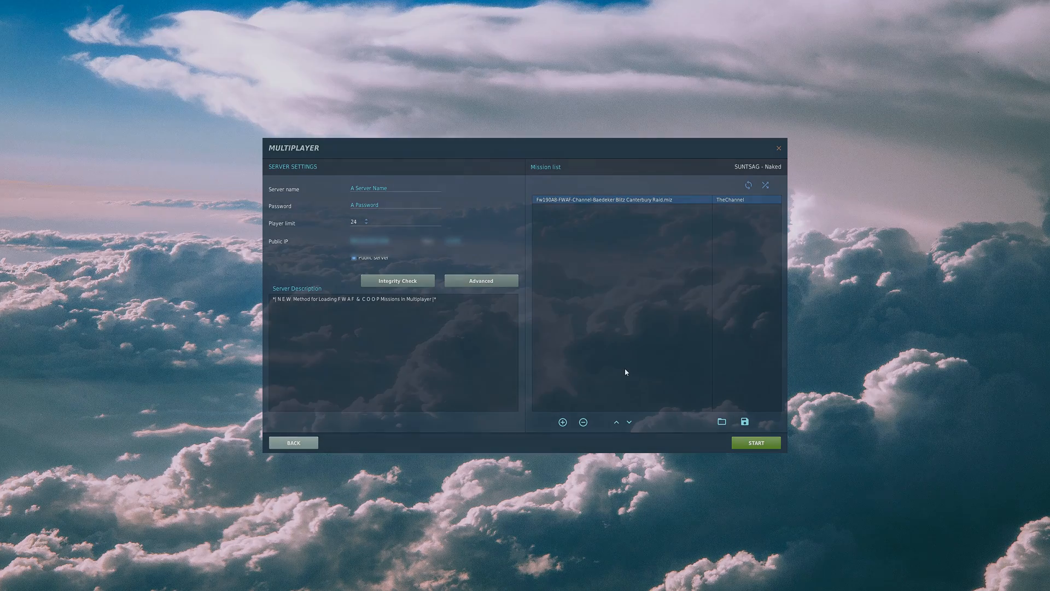
left_click(755, 442)
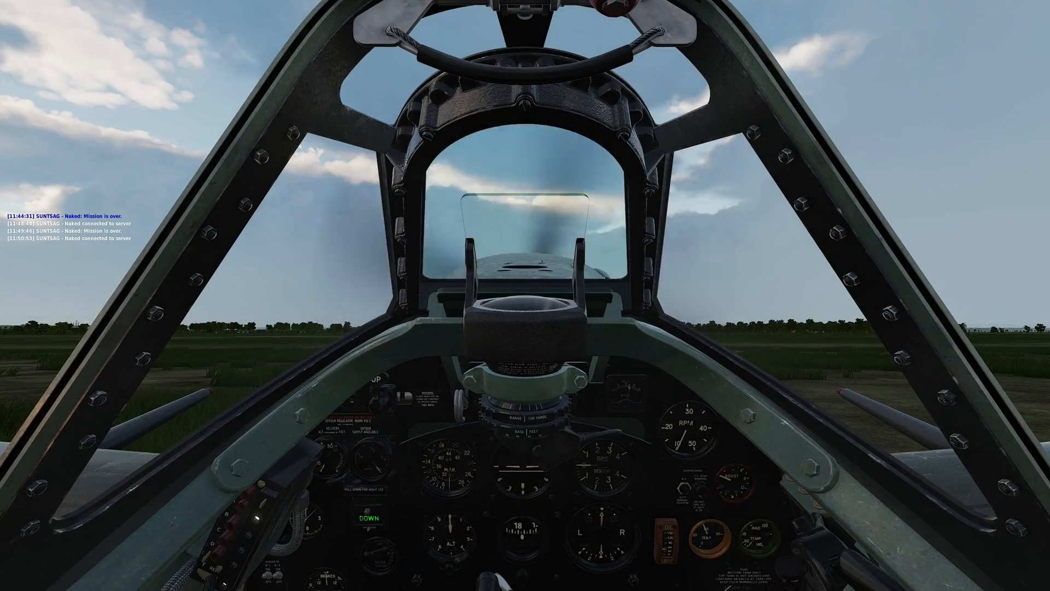